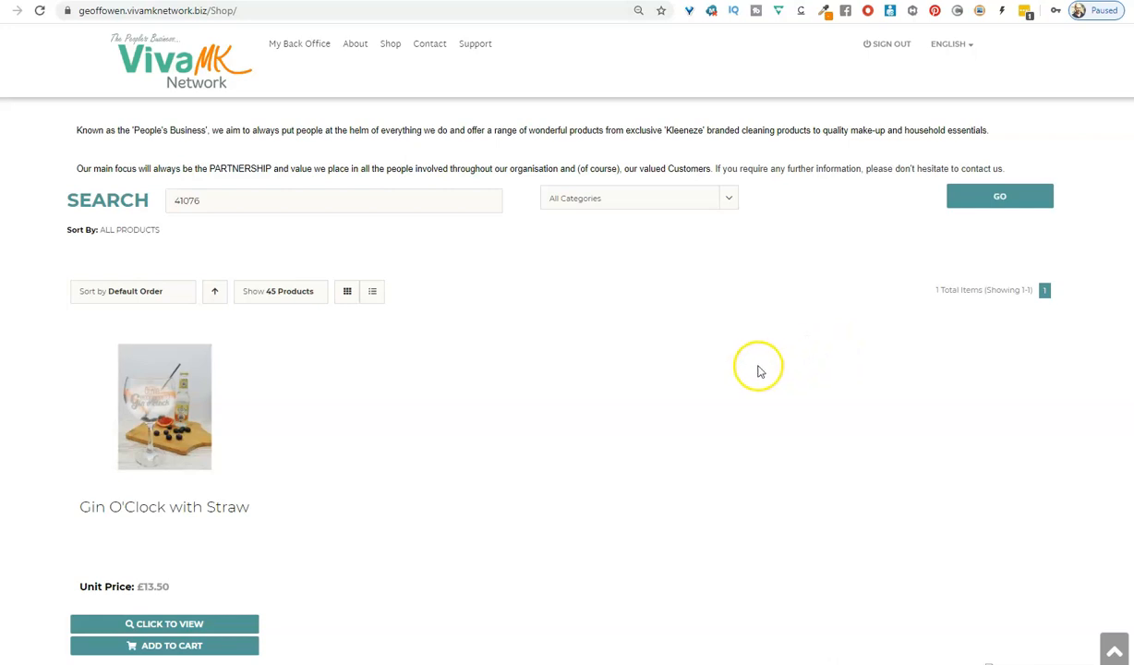
pyautogui.moveTo(409, 321)
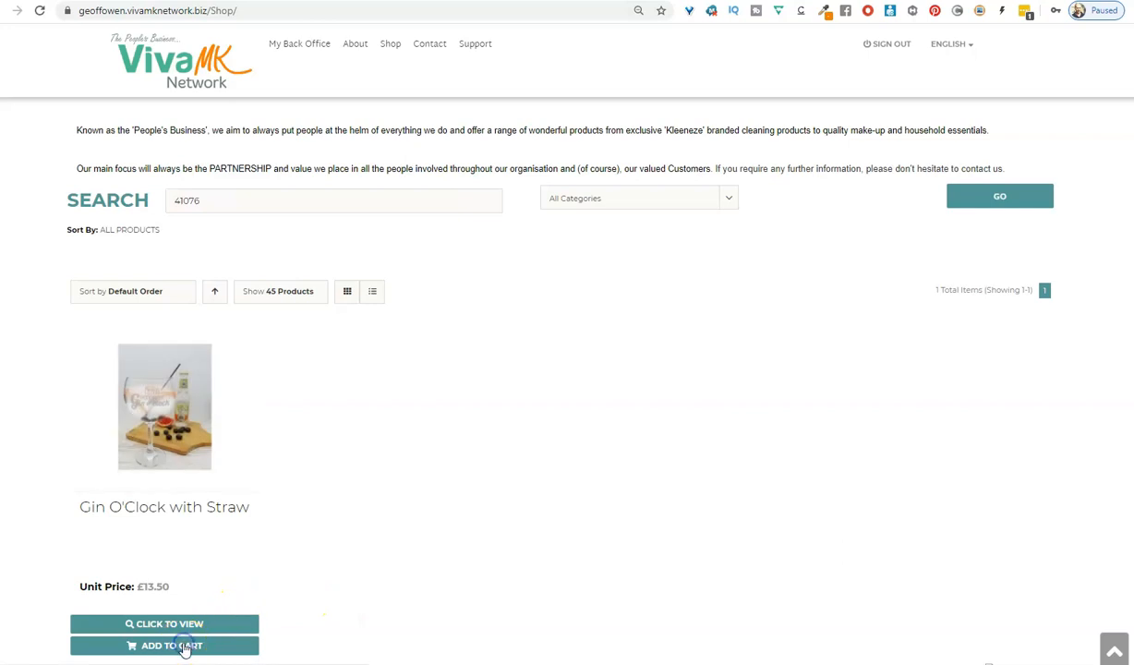
# Add the Gin O'Clock with Straw glass to the cart, making 8 items (£46.14).
pyautogui.click(165, 646)
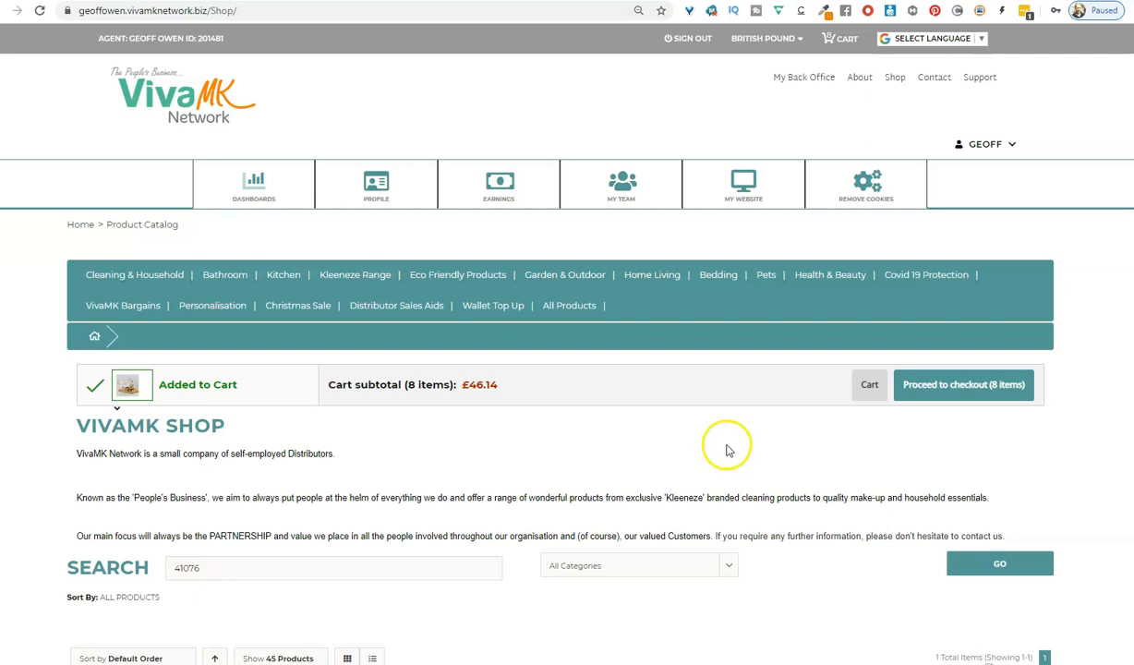
pyautogui.moveTo(728, 448)
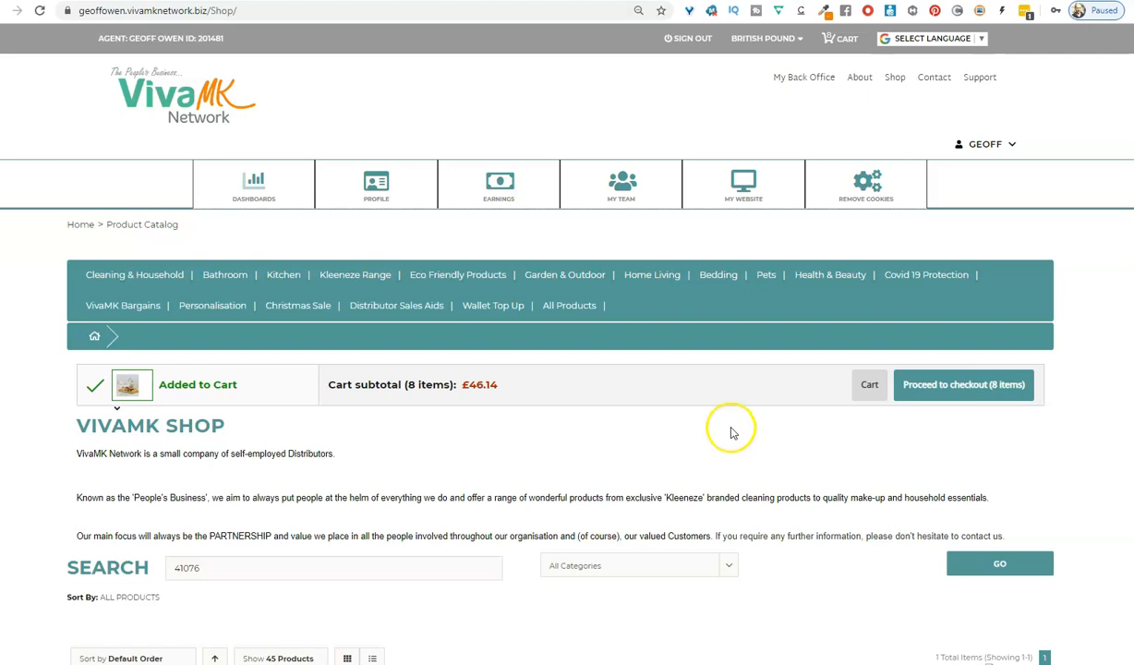
pyautogui.moveTo(732, 424)
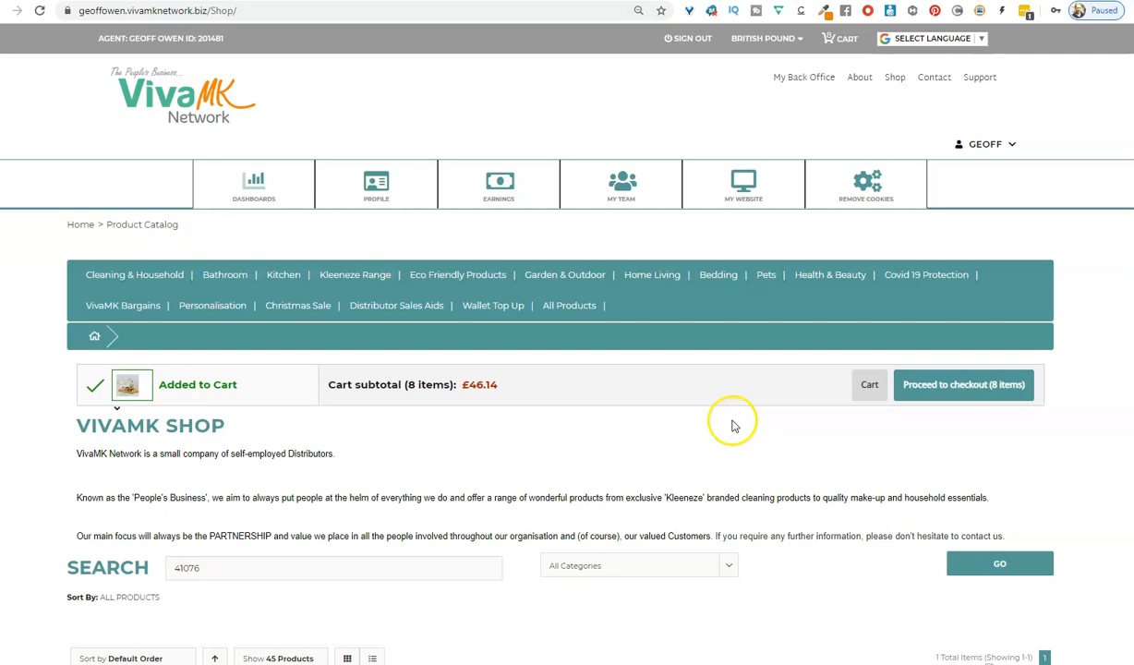
pyautogui.moveTo(497, 409)
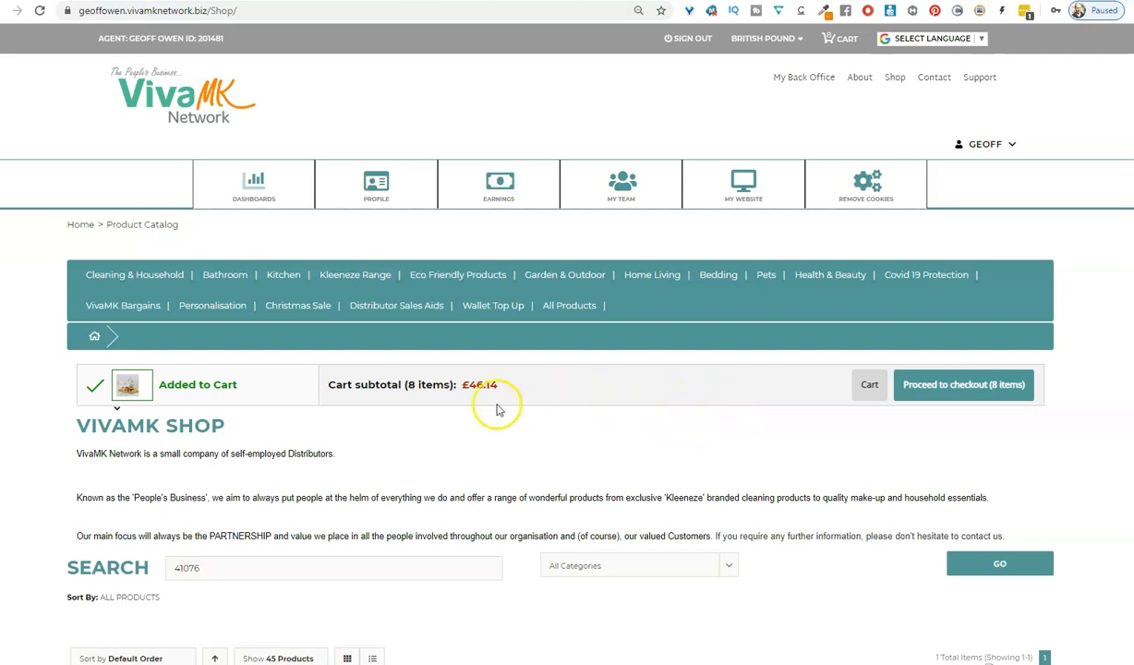
pyautogui.moveTo(895, 408)
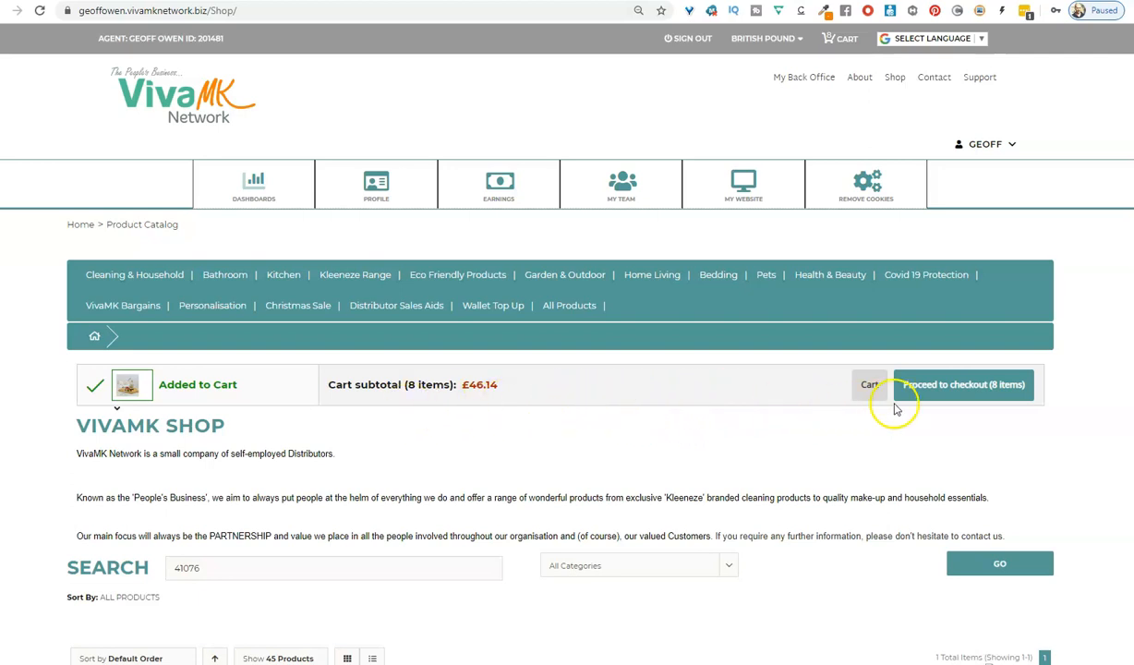
pyautogui.moveTo(963, 384)
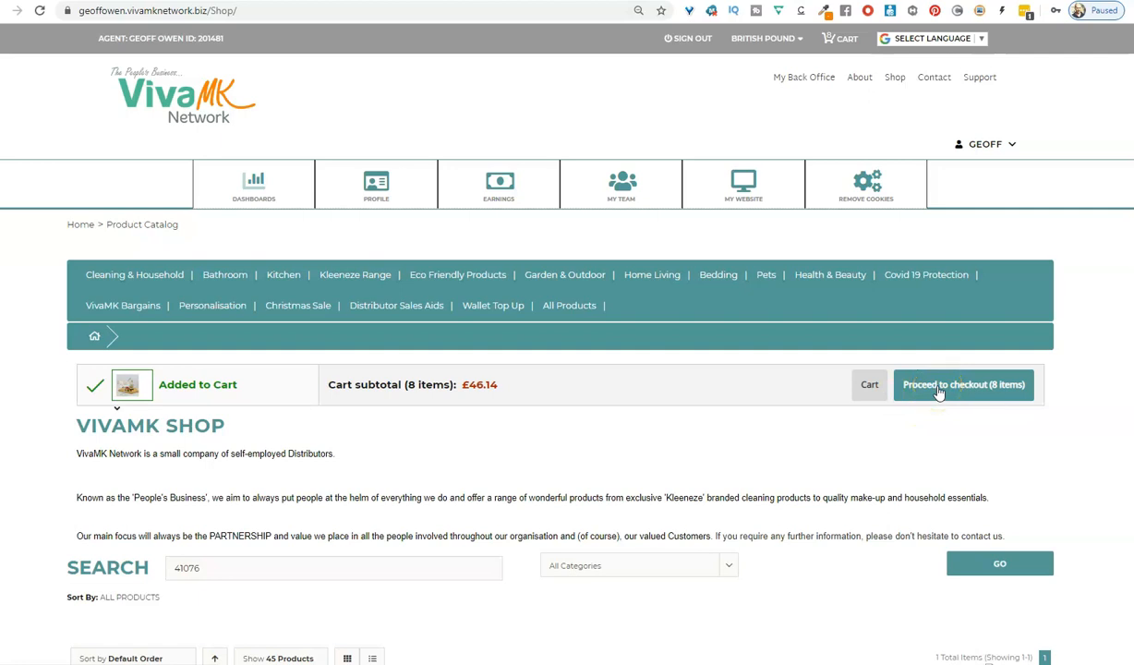
pyautogui.moveTo(872, 414)
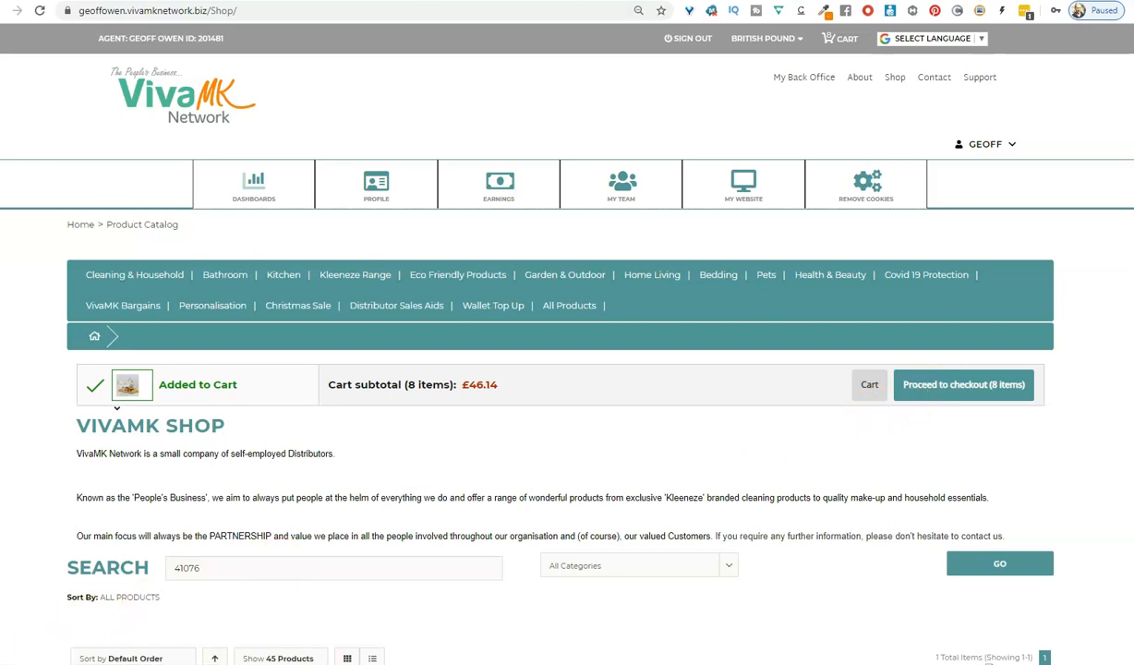
# Check out the VivaMK Network cart and copy invoice ID OrNo40151 from the receipt.
pyautogui.click(963, 384)
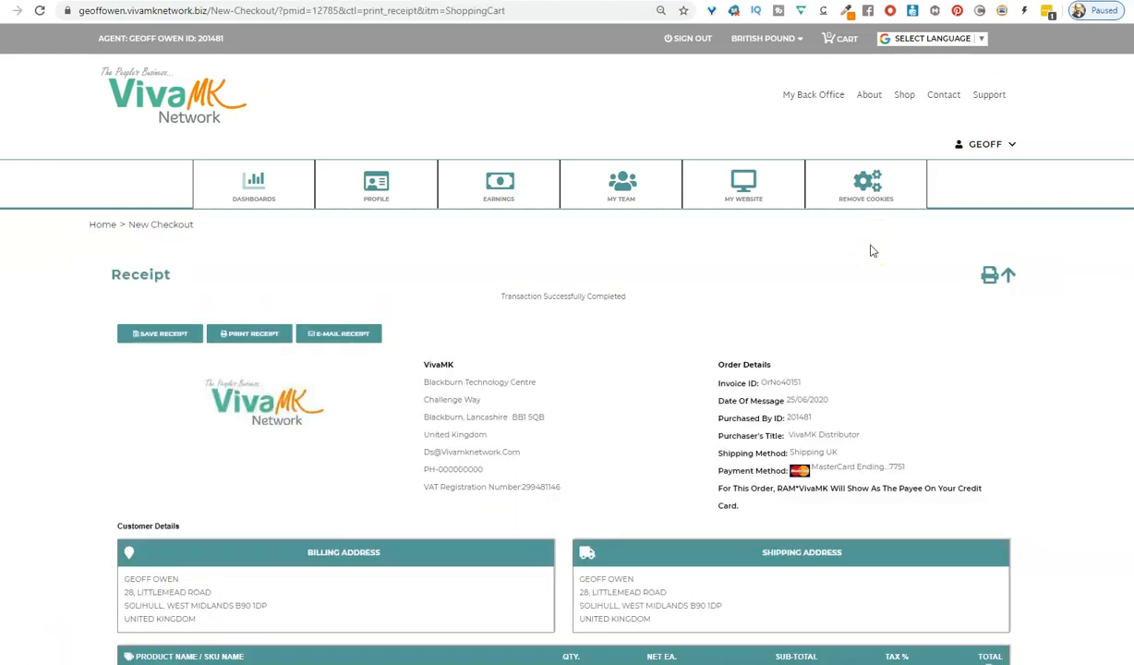
pyautogui.moveTo(828, 383)
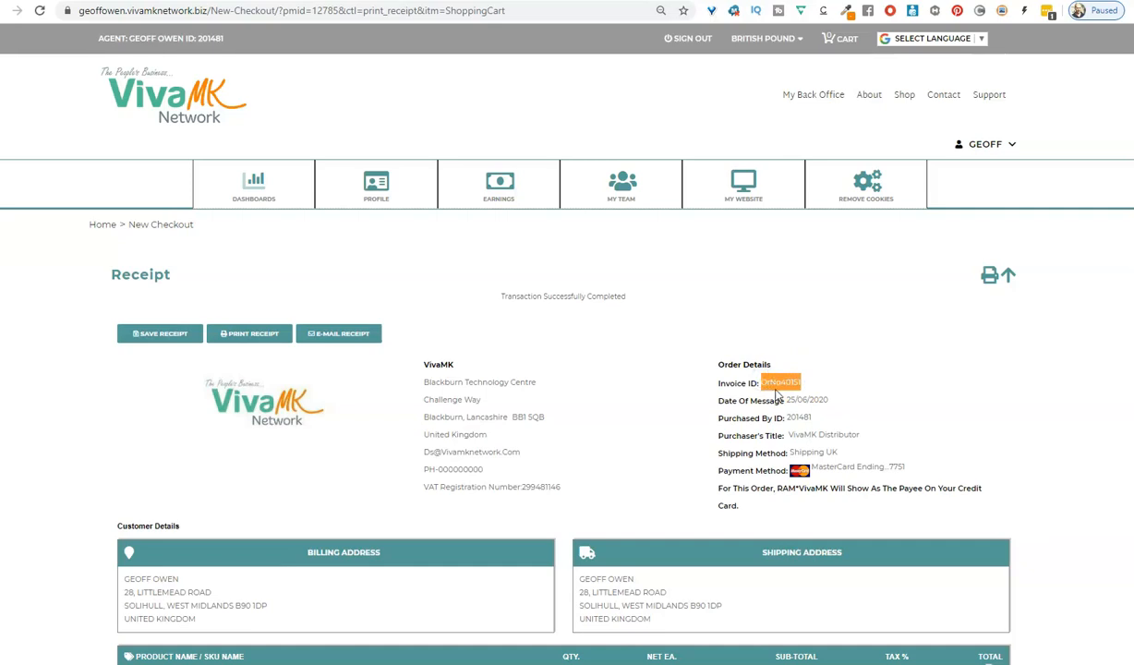
pyautogui.rightClick(780, 382)
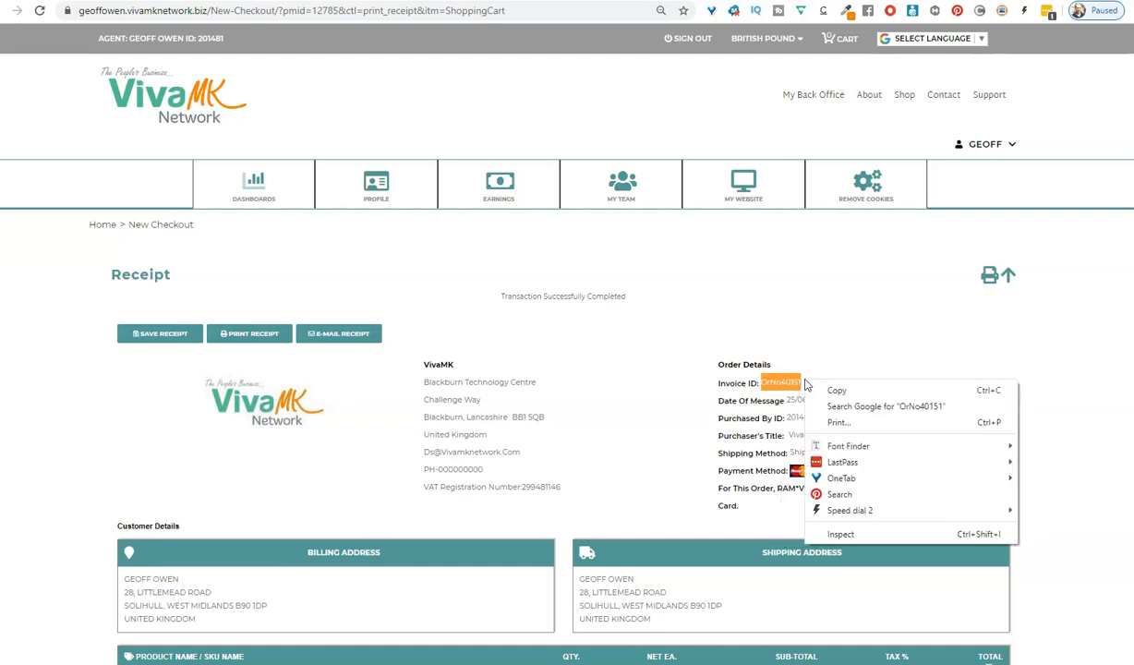
pyautogui.click(783, 382)
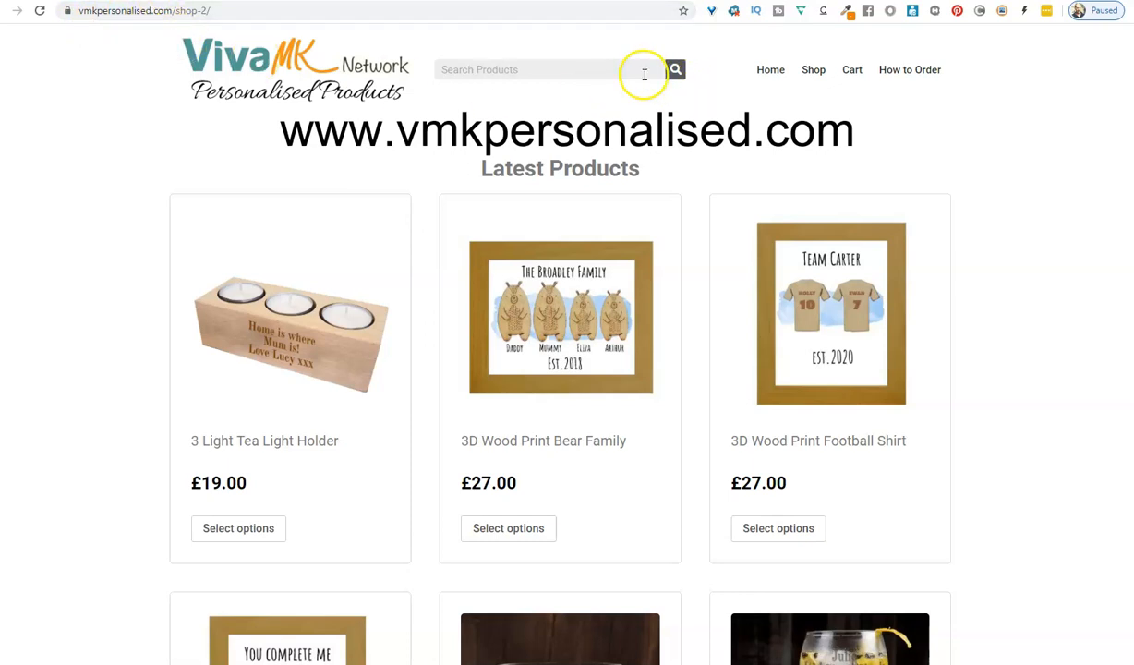
# Search VivaMK Personalised for 'gin' and open the Gin O'Clock with Straw page (£18.00).
pyautogui.click(526, 69)
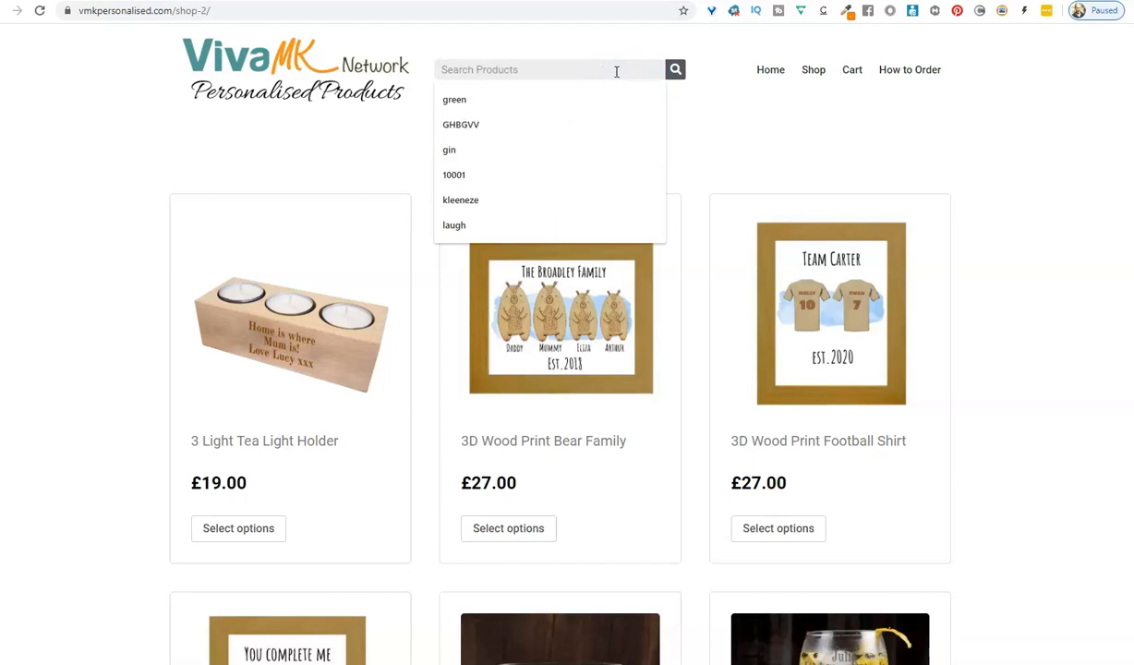
pyautogui.write('gin')
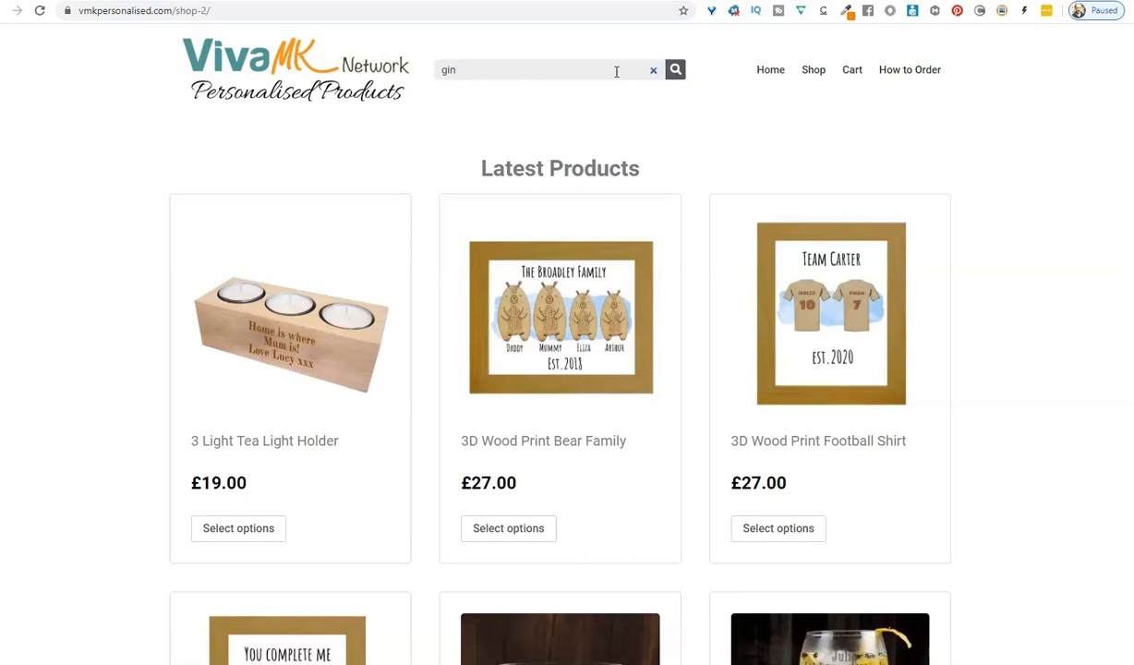
pyautogui.moveTo(675, 69)
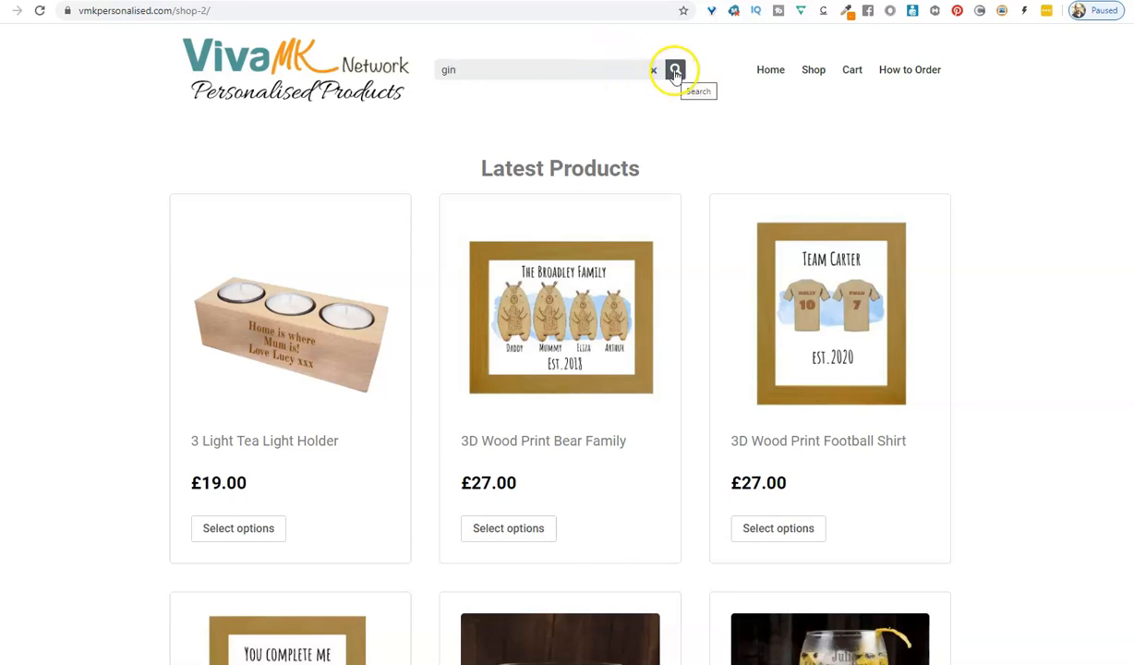
pyautogui.click(675, 70)
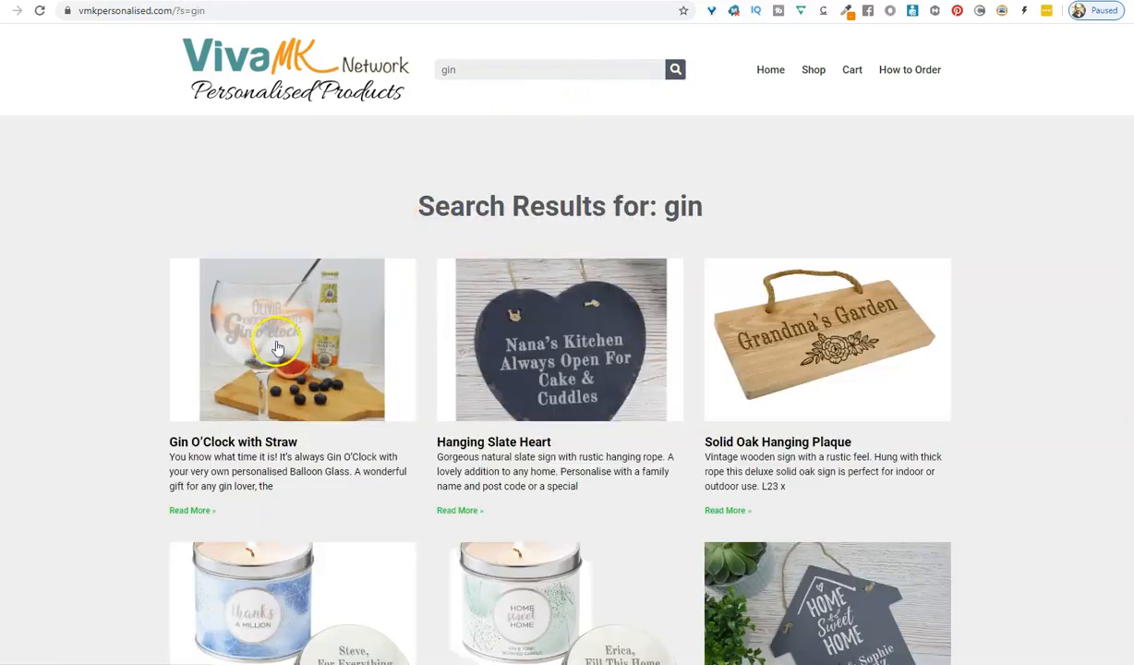
pyautogui.click(277, 360)
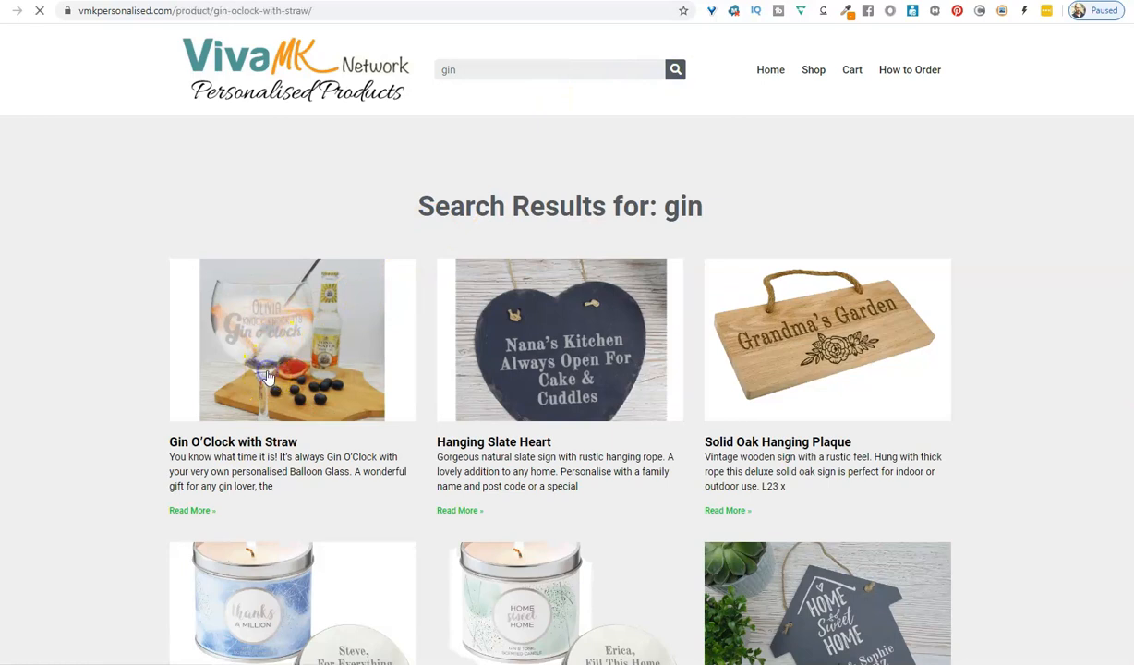
pyautogui.click(292, 338)
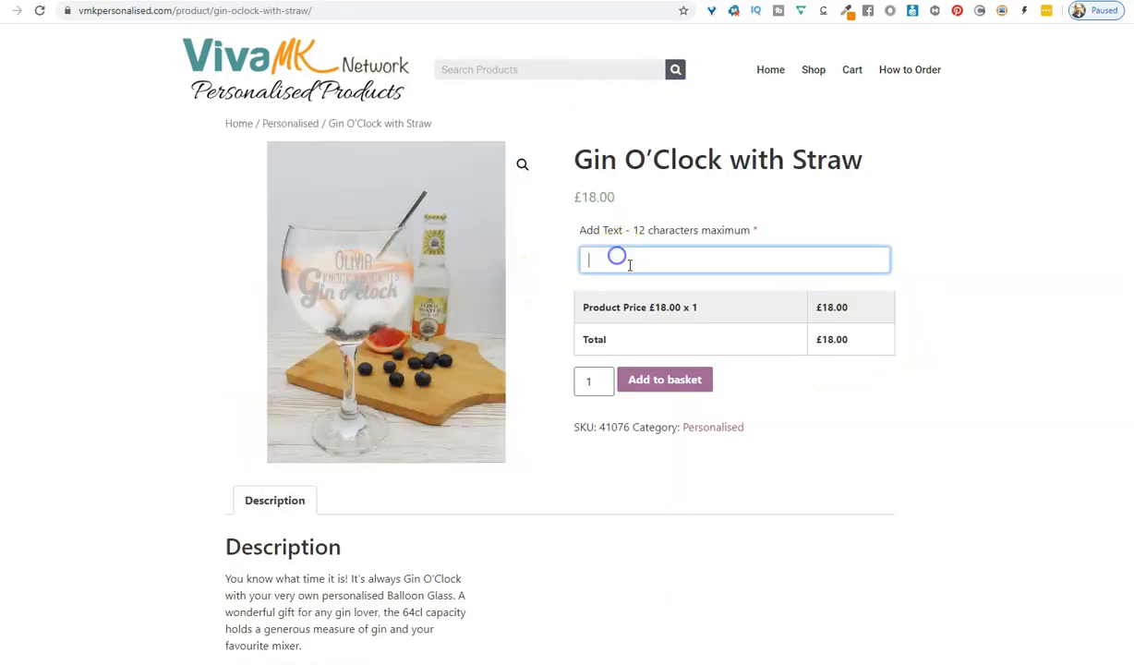
# Personalise the Gin O'Clock with Straw glass with 'Fran' and add it to the basket.
pyautogui.write('Fran')
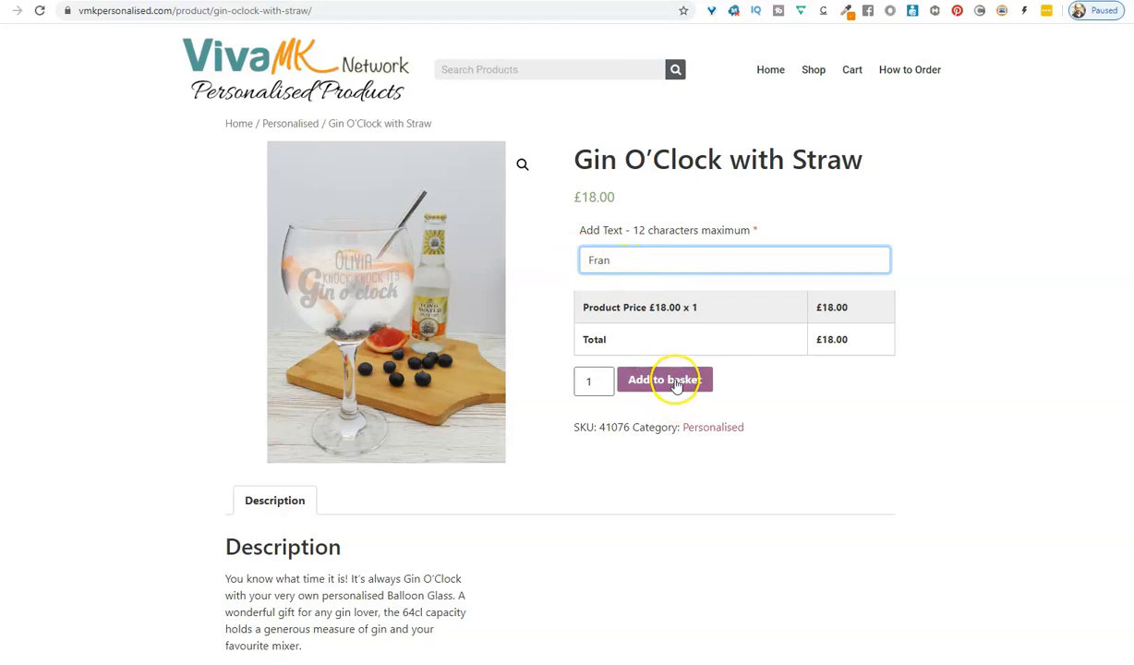
pyautogui.click(665, 379)
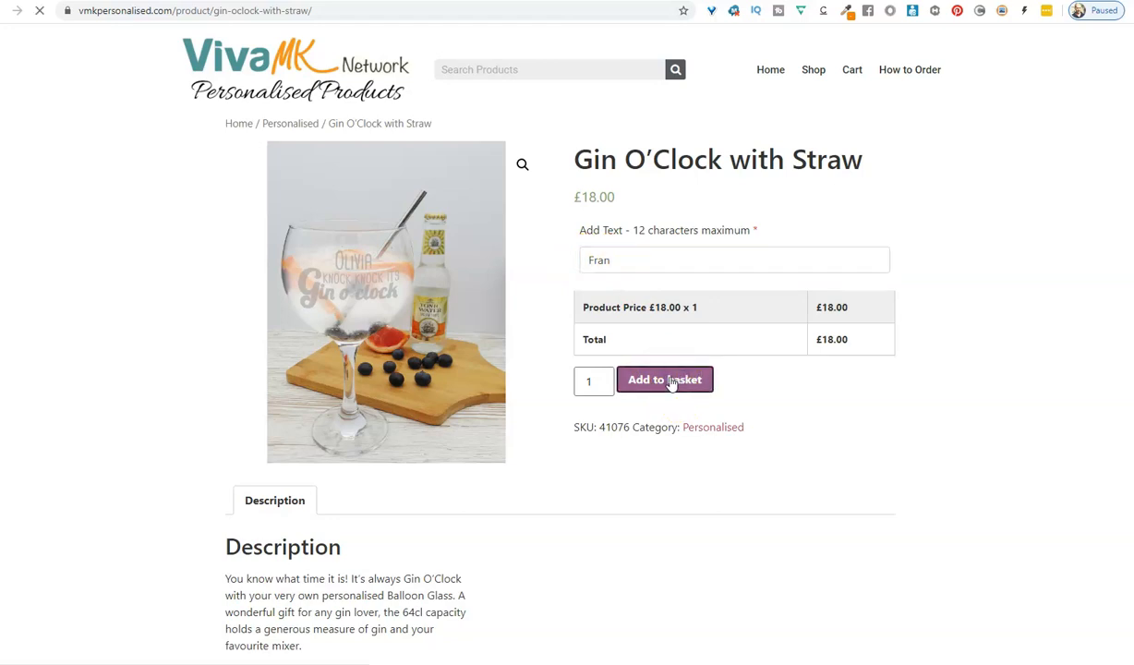
pyautogui.click(664, 379)
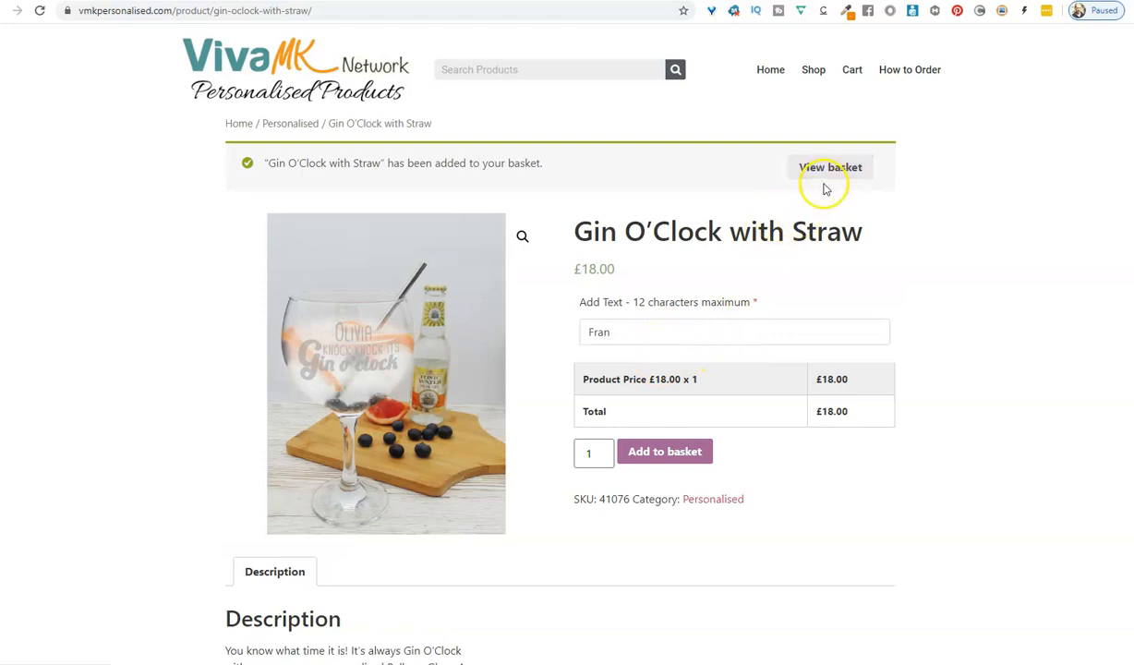
pyautogui.moveTo(850, 69)
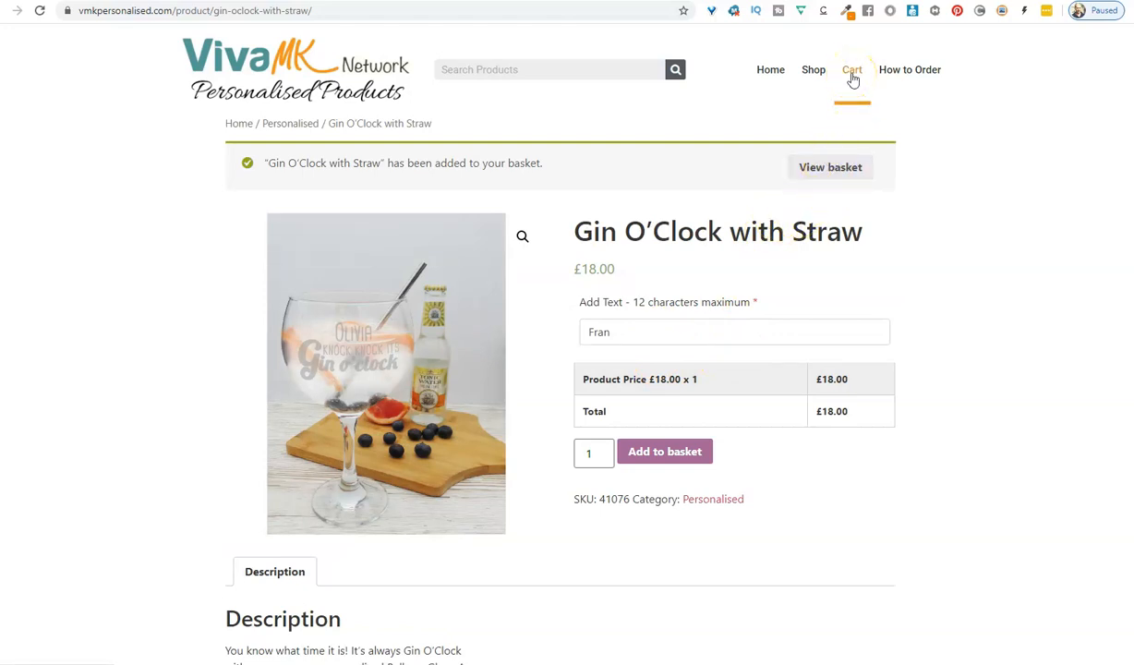
pyautogui.click(851, 69)
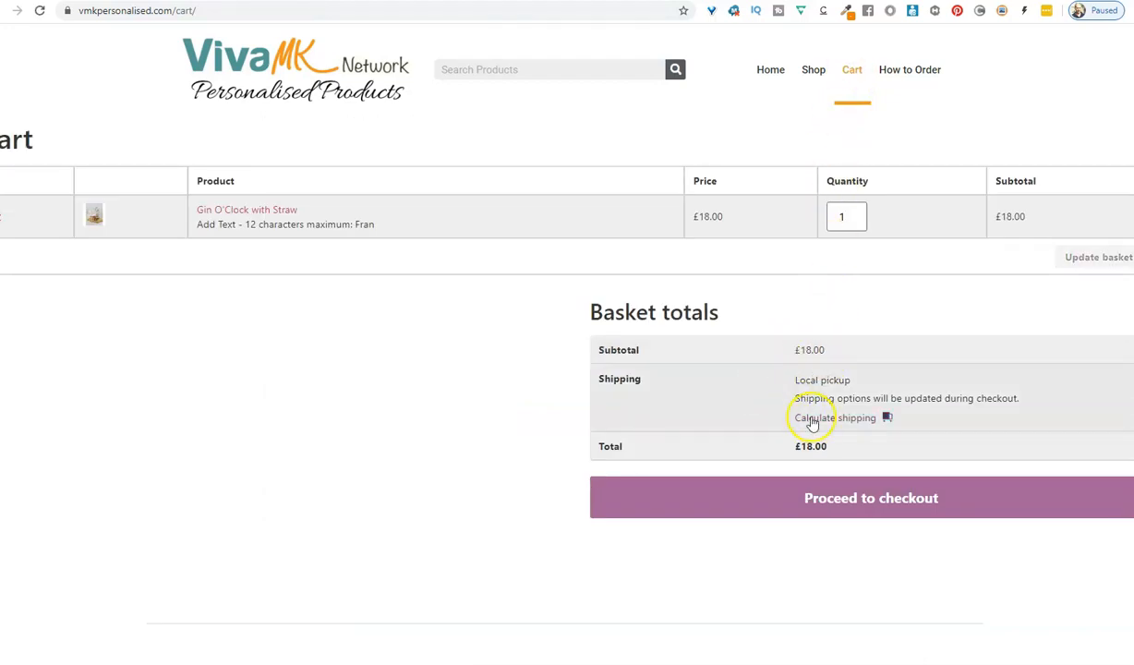
pyautogui.moveTo(842, 497)
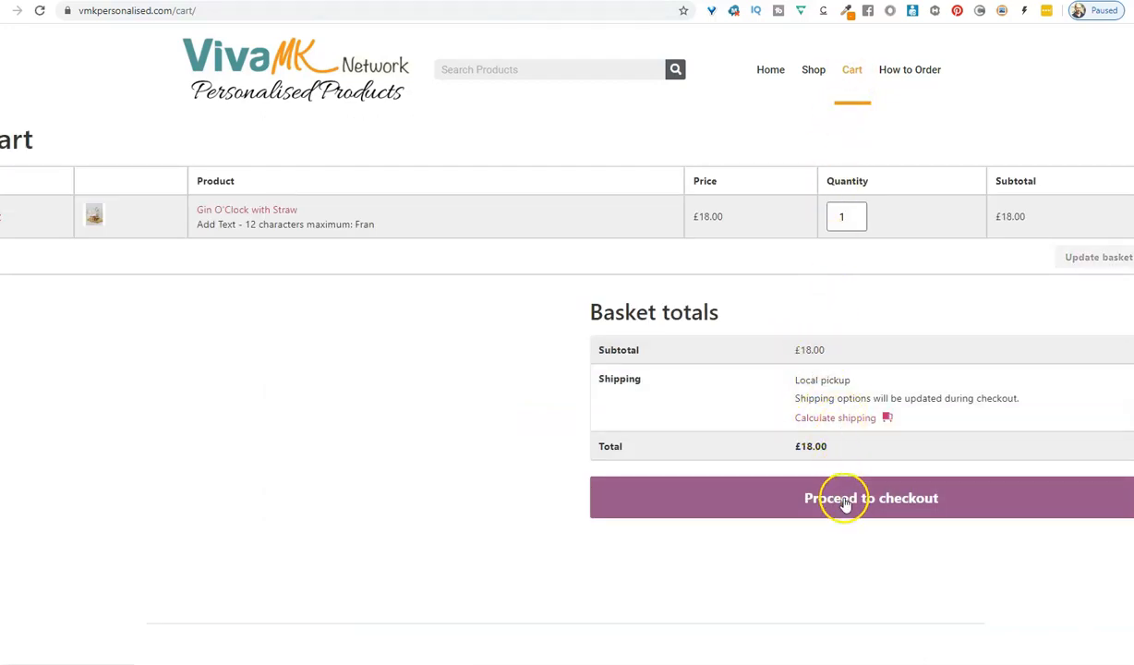
# Proceed from the £18.00 basket to the blank billing details checkout form.
pyautogui.click(871, 498)
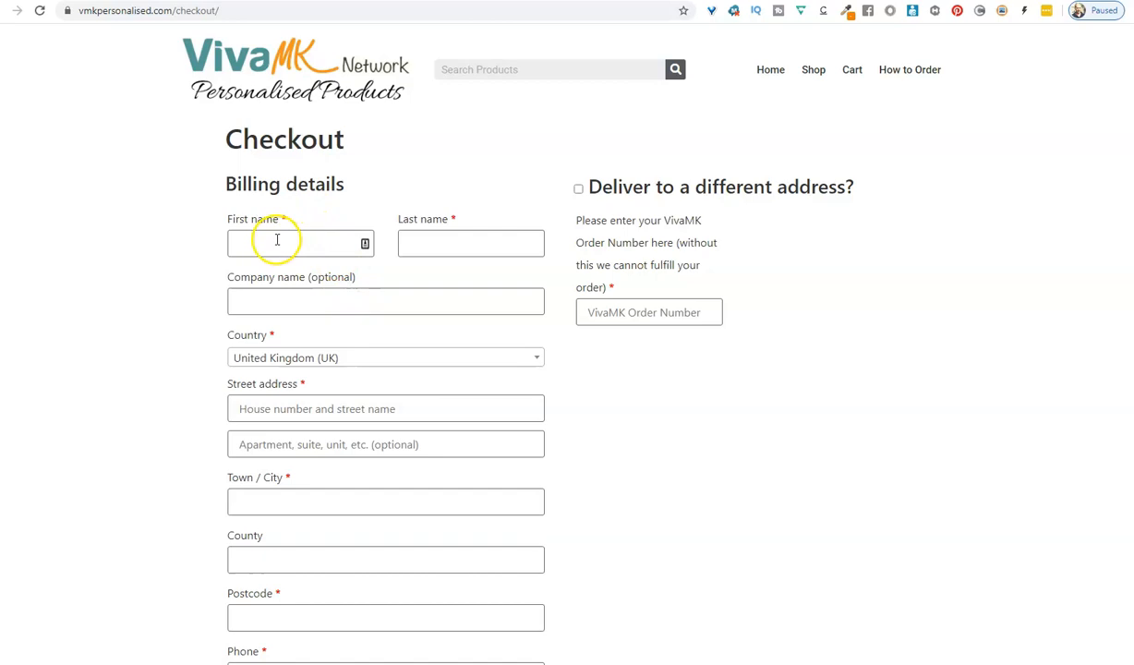
pyautogui.moveTo(367, 383)
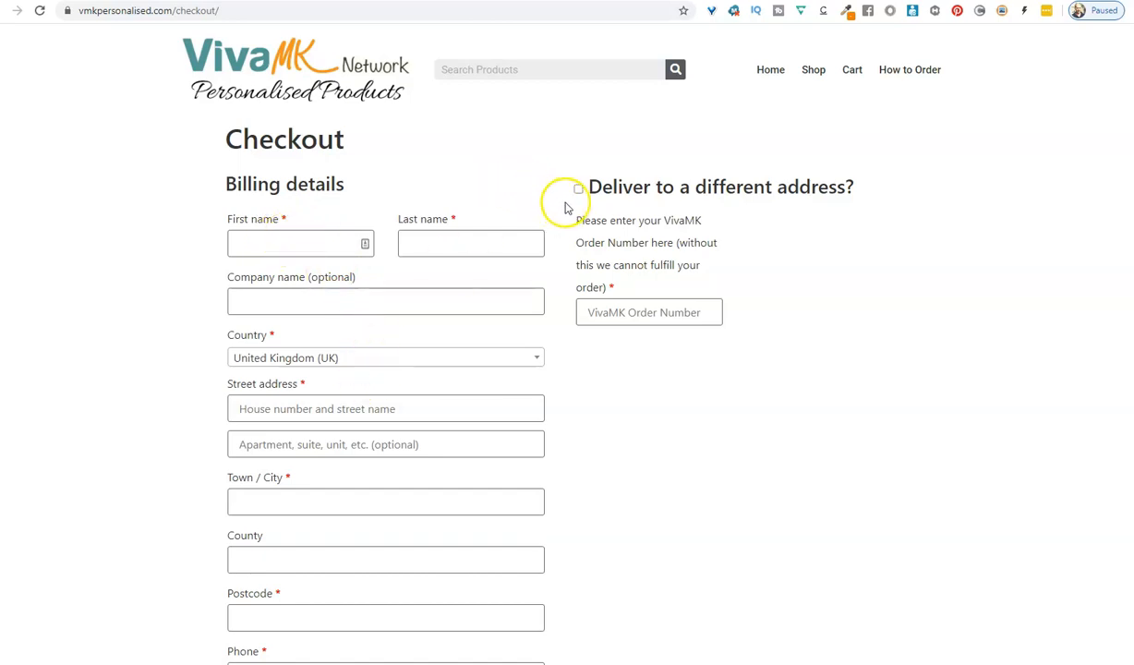
# Choose delivery to a different address and fill in the delivery address form.
pyautogui.click(578, 190)
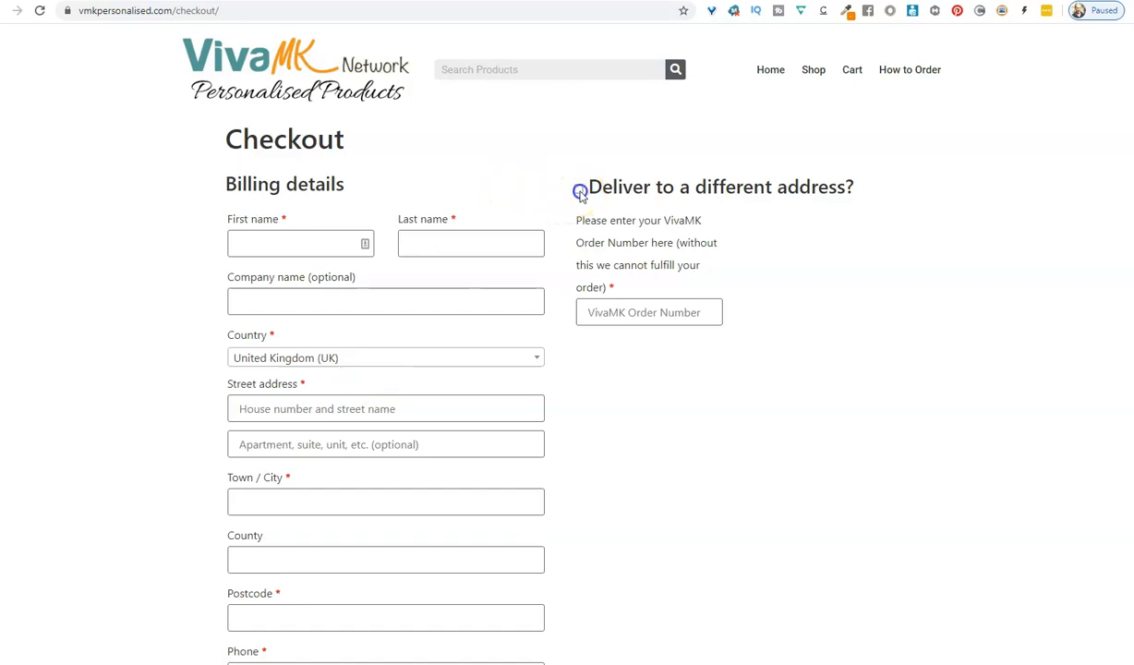
pyautogui.click(578, 186)
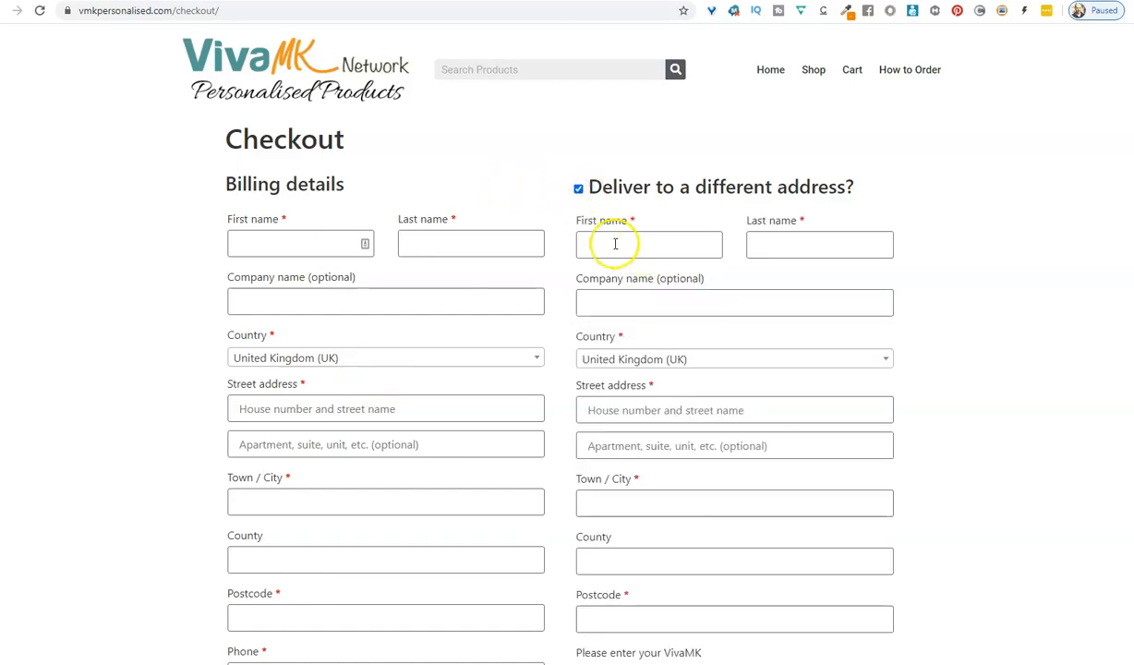
pyautogui.scroll(-3)
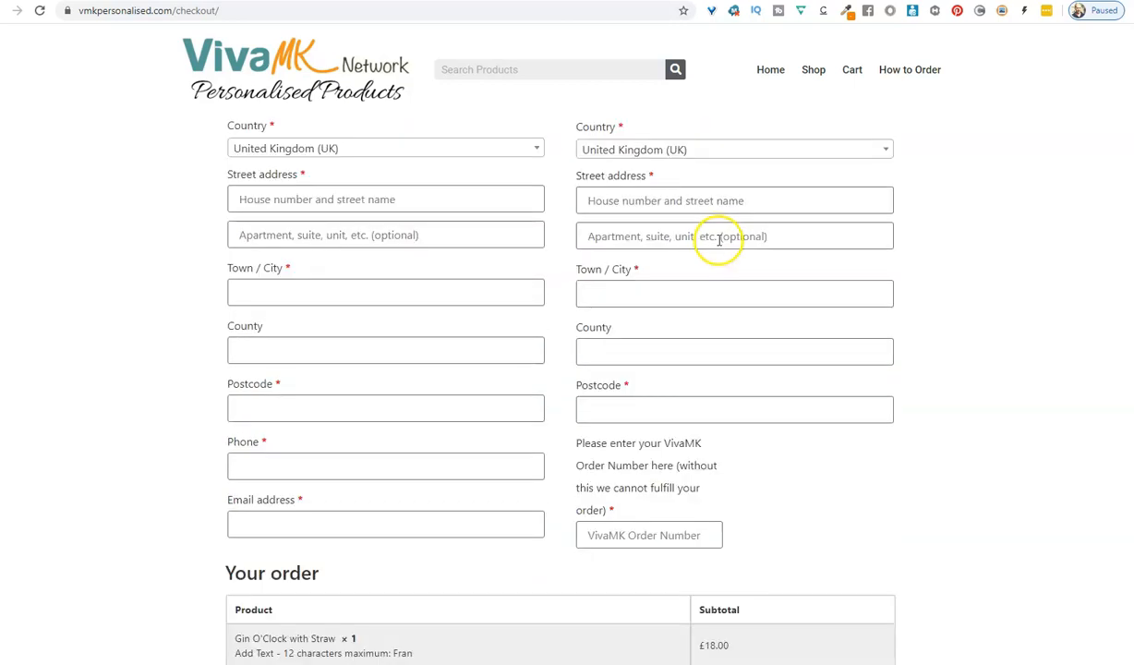
pyautogui.scroll(-3)
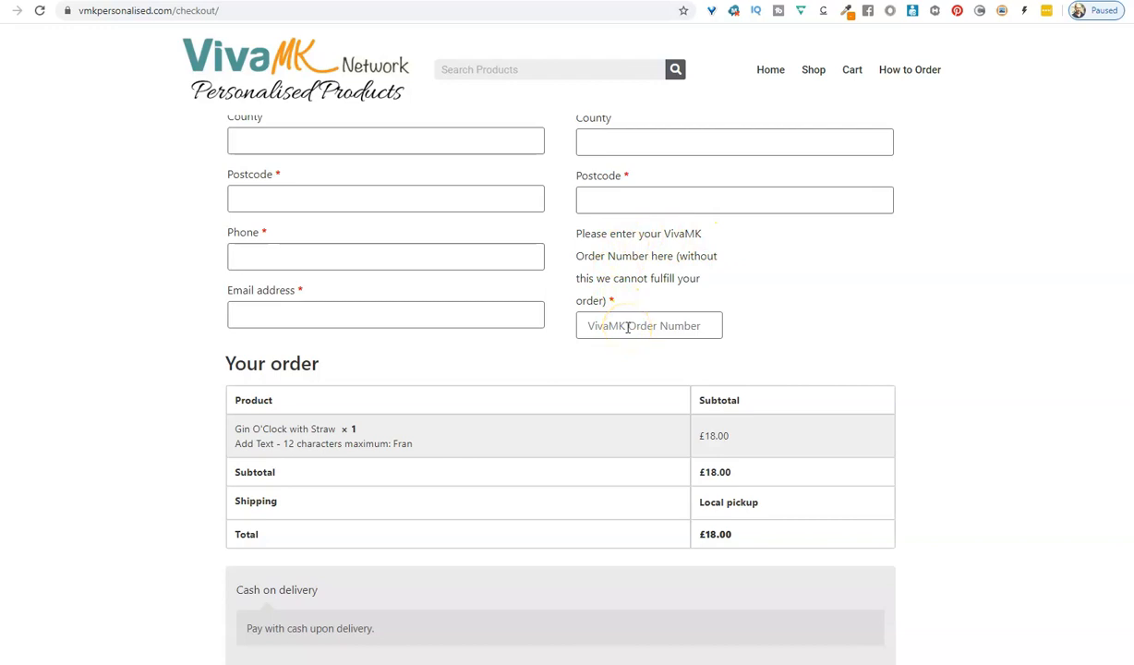
pyautogui.click(649, 324)
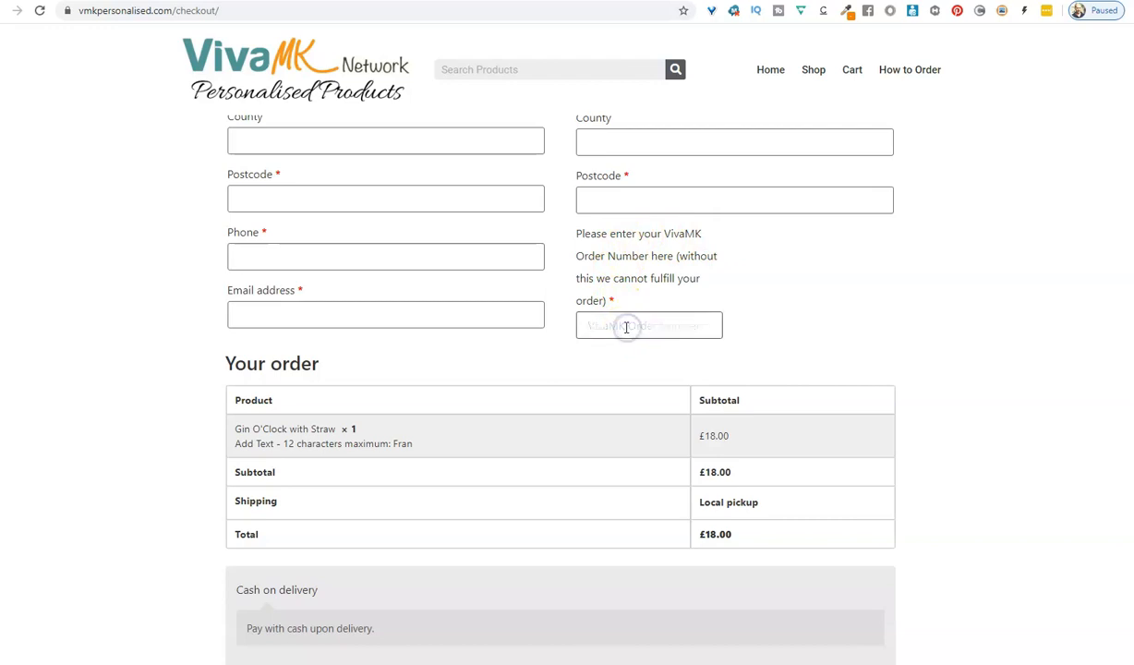
pyautogui.click(648, 325)
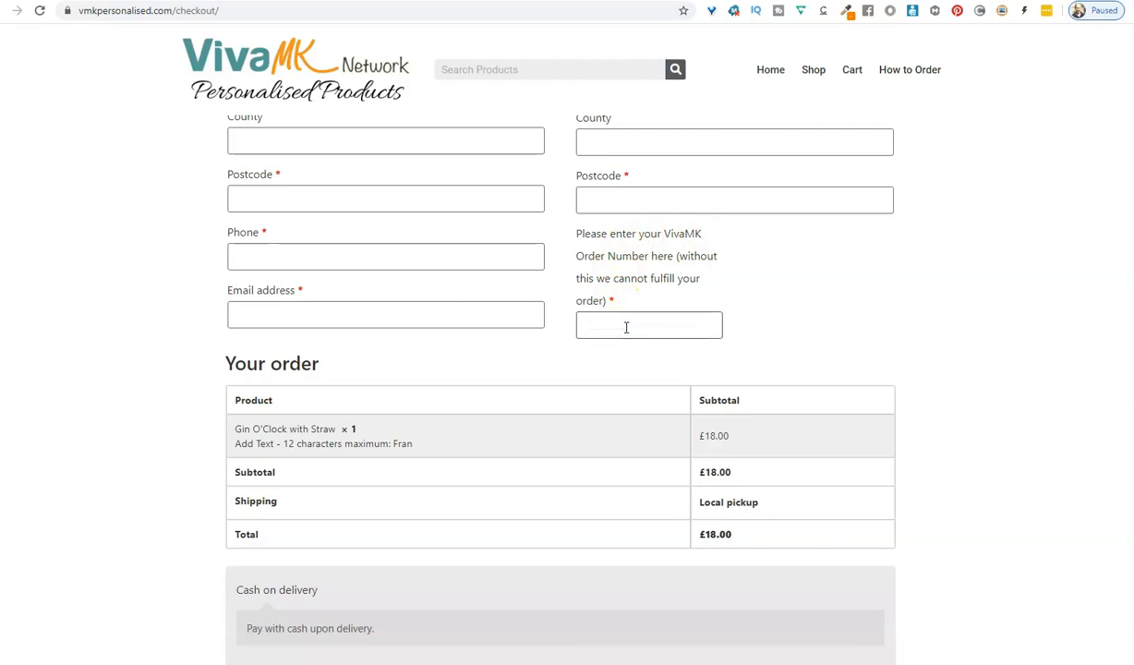
pyautogui.write('OrNo40151')
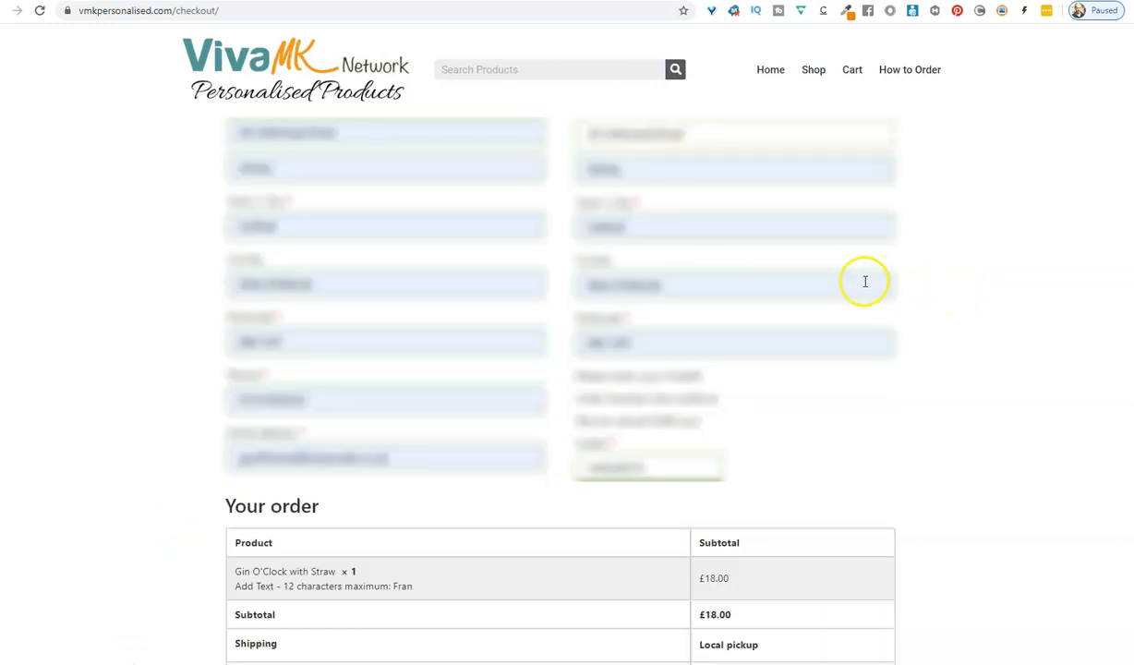
pyautogui.moveTo(305, 205)
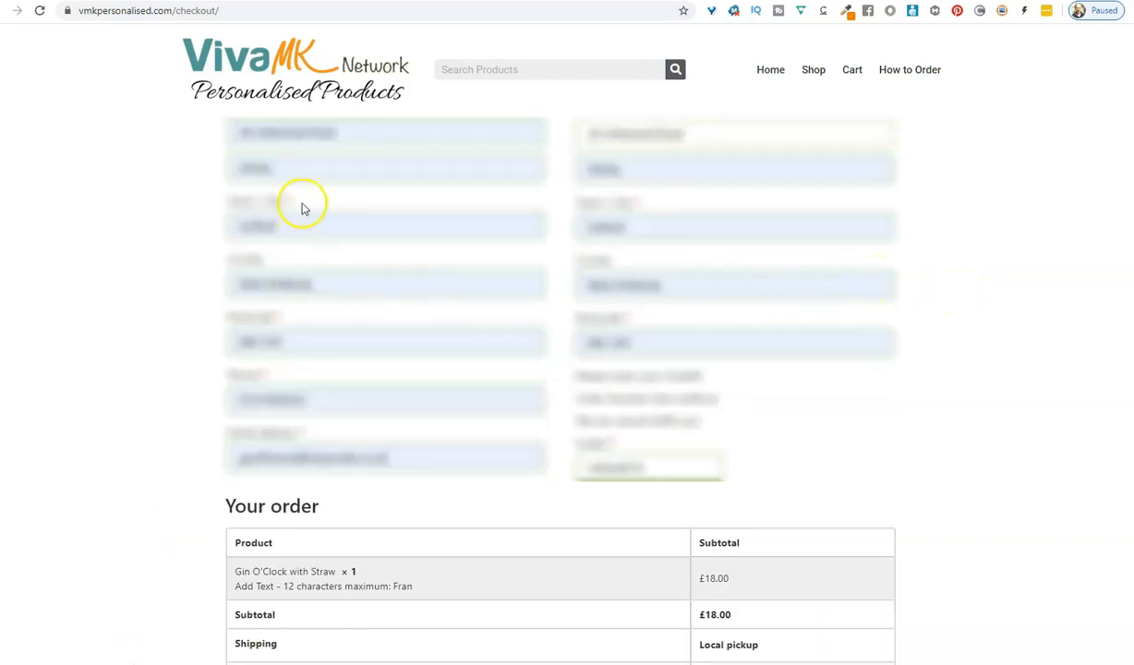
pyautogui.moveTo(673, 227)
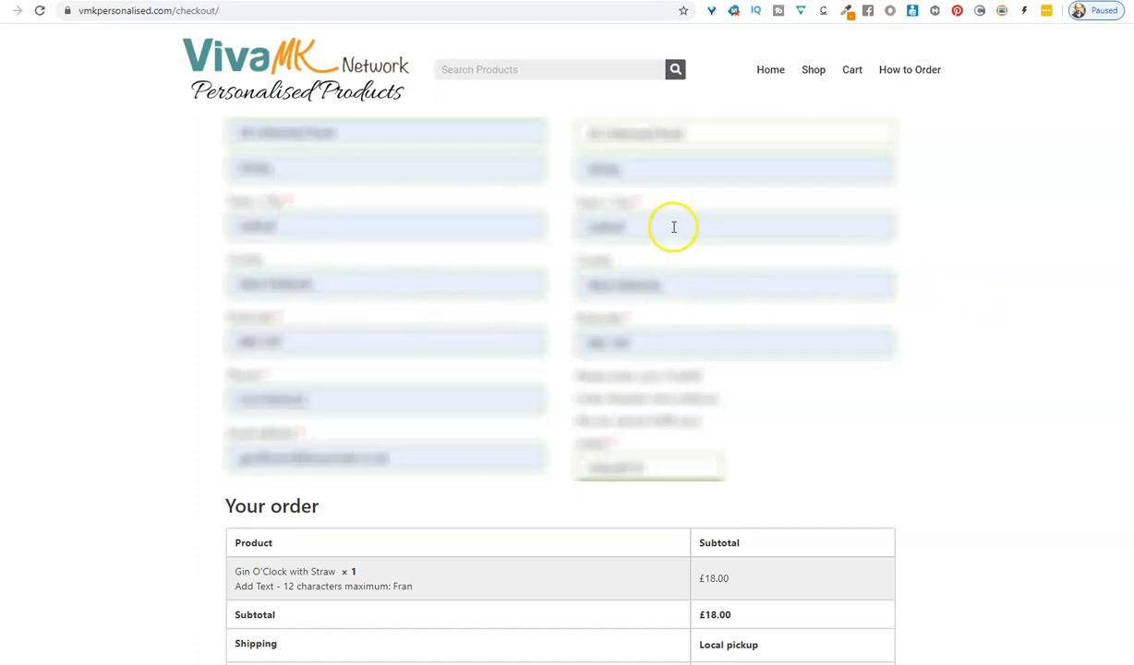
pyautogui.moveTo(724, 208)
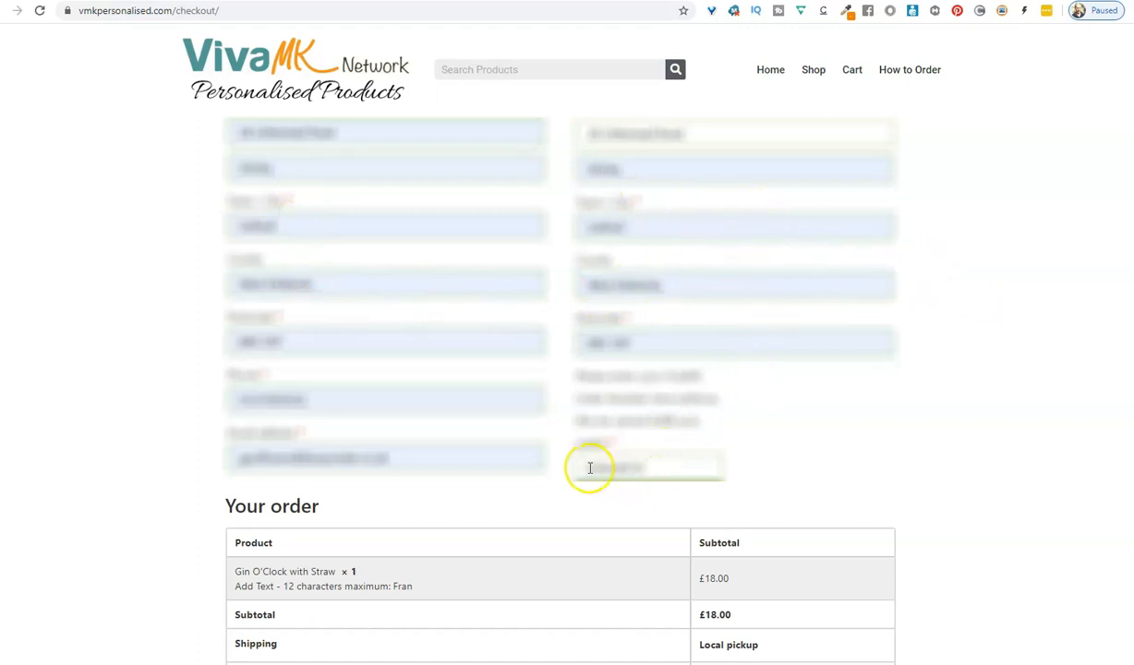
# Place the order for the personalised Gin O'Clock glass.
pyautogui.scroll(-3)
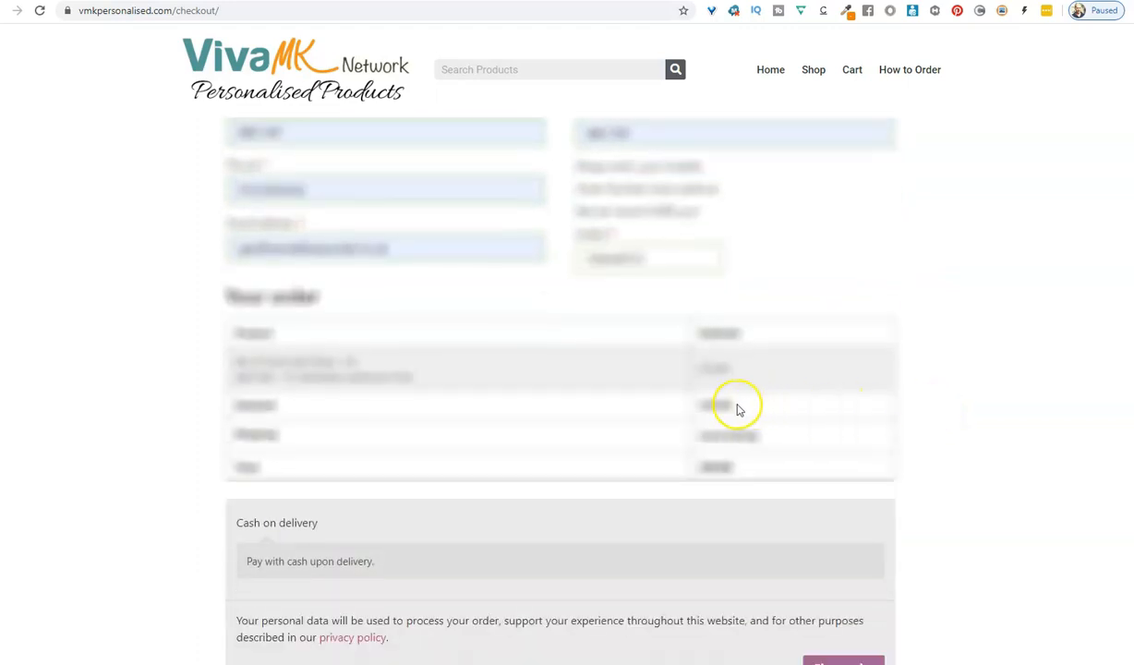
pyautogui.scroll(-3)
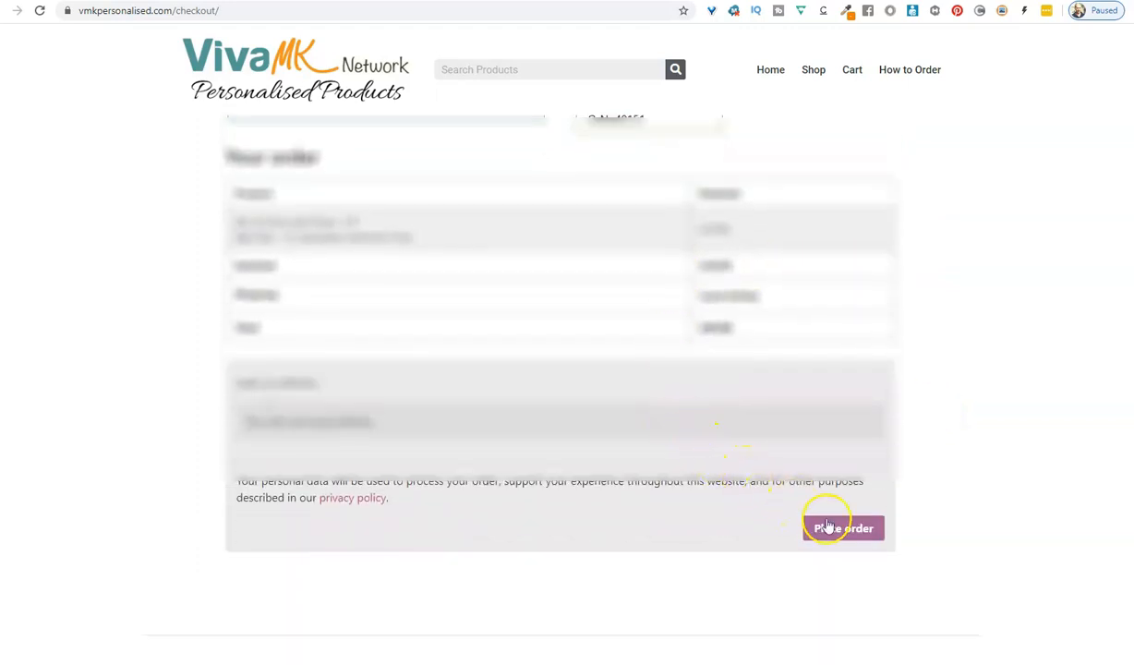
pyautogui.click(842, 527)
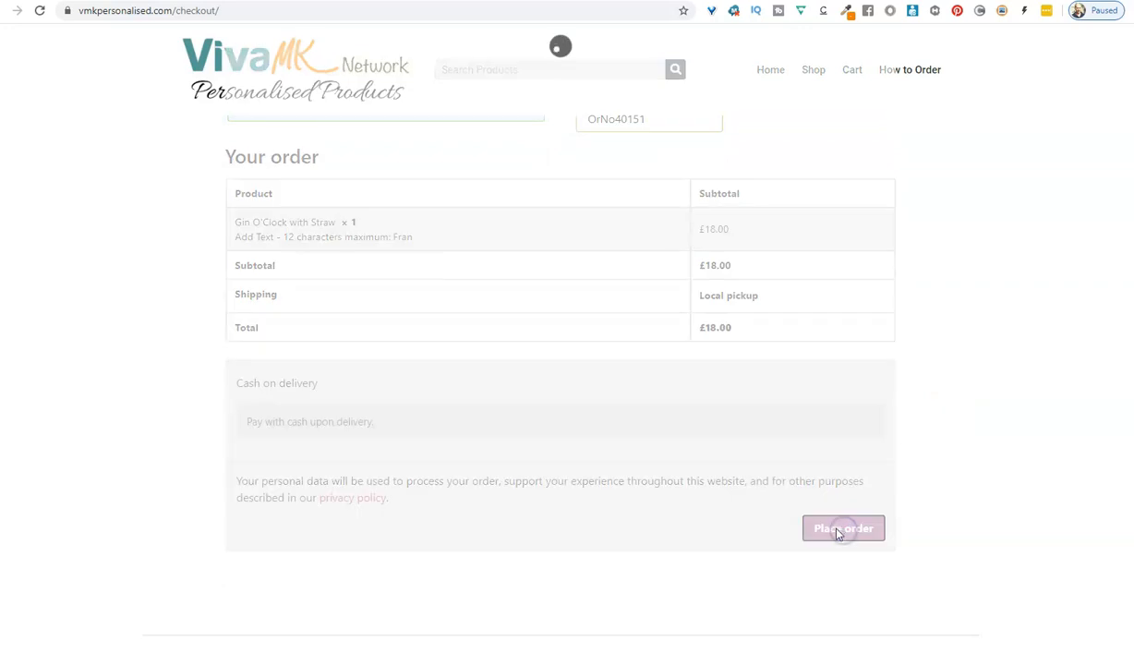
# View the order #2757 confirmation email: Gin O'Clock with Straw, £18.00, cash on delivery.
pyautogui.click(841, 527)
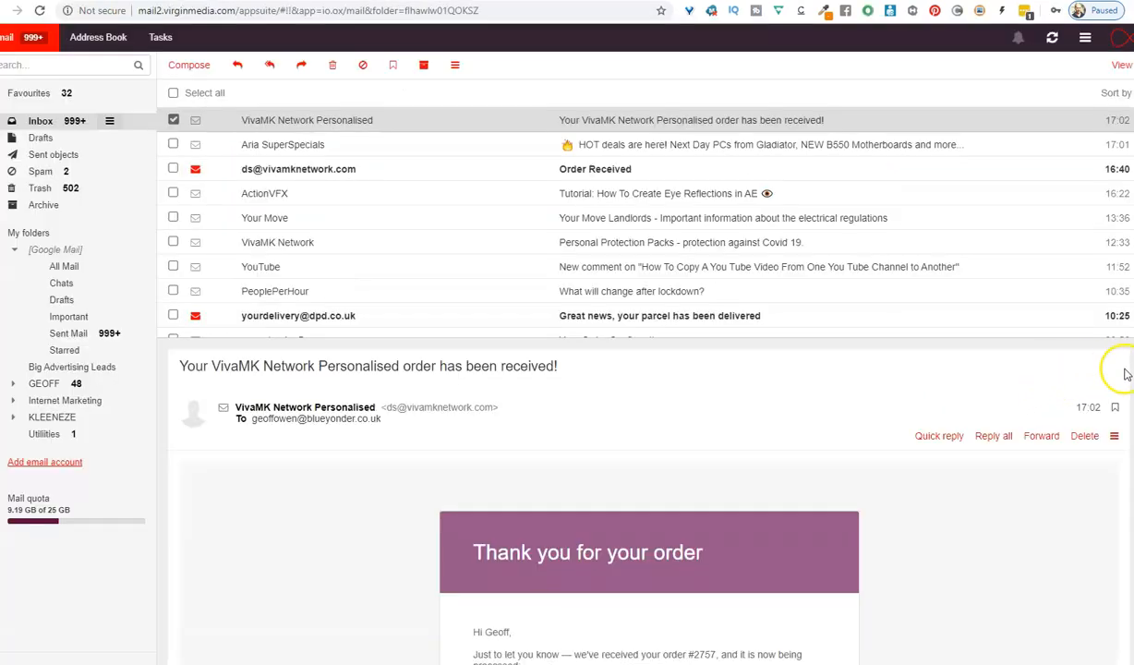
pyautogui.scroll(-3)
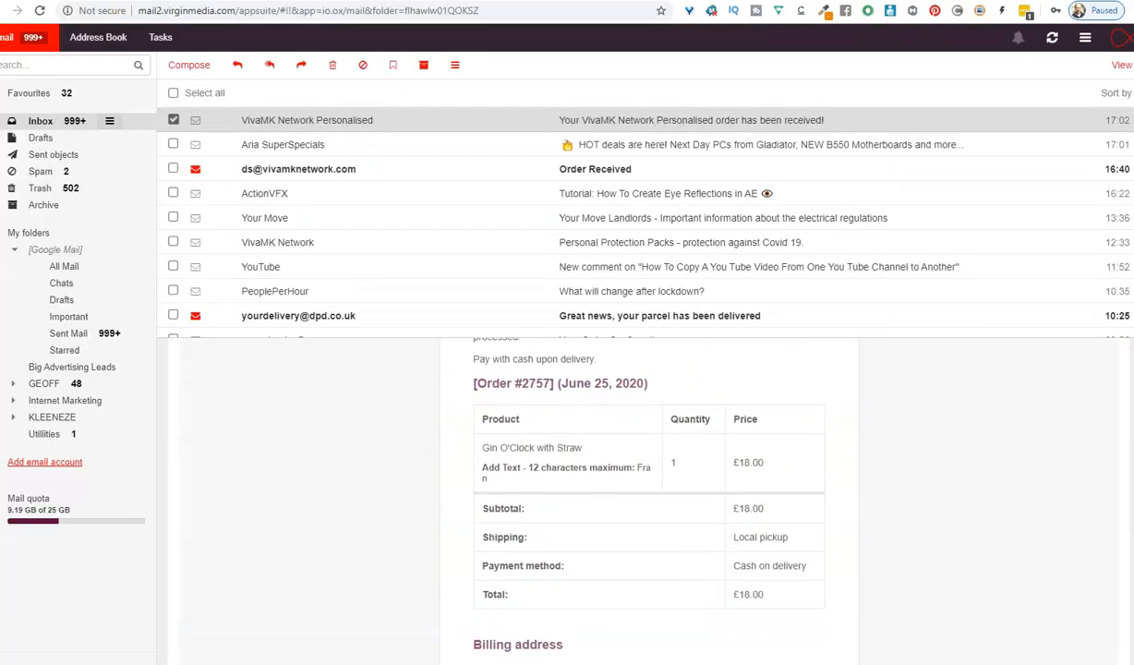
pyautogui.scroll(-3)
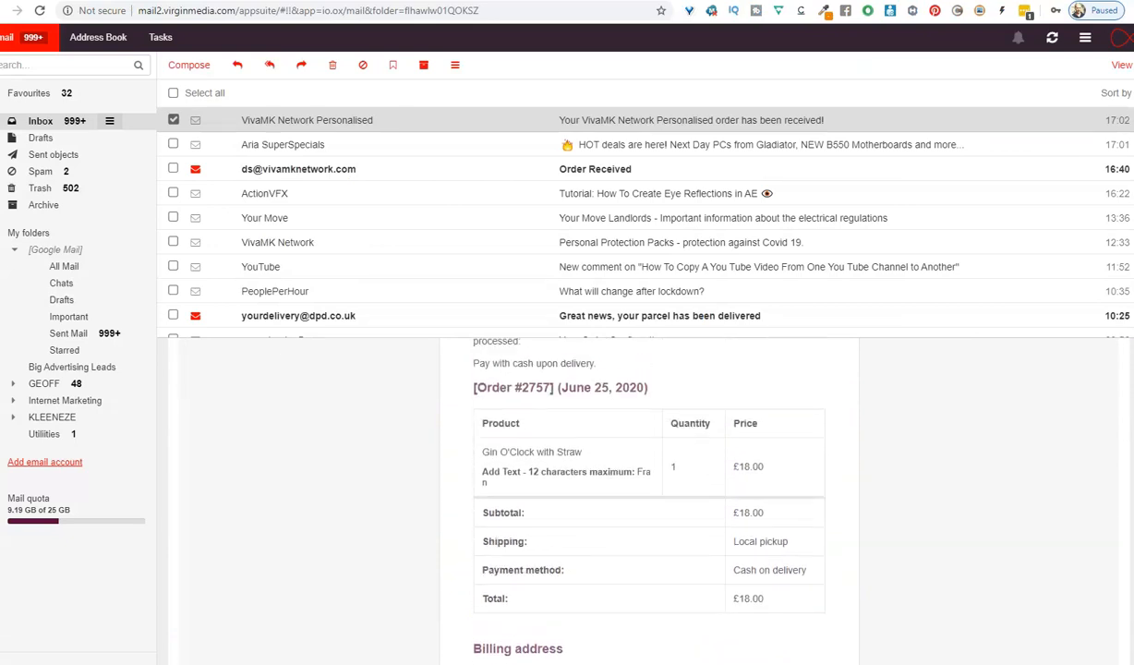